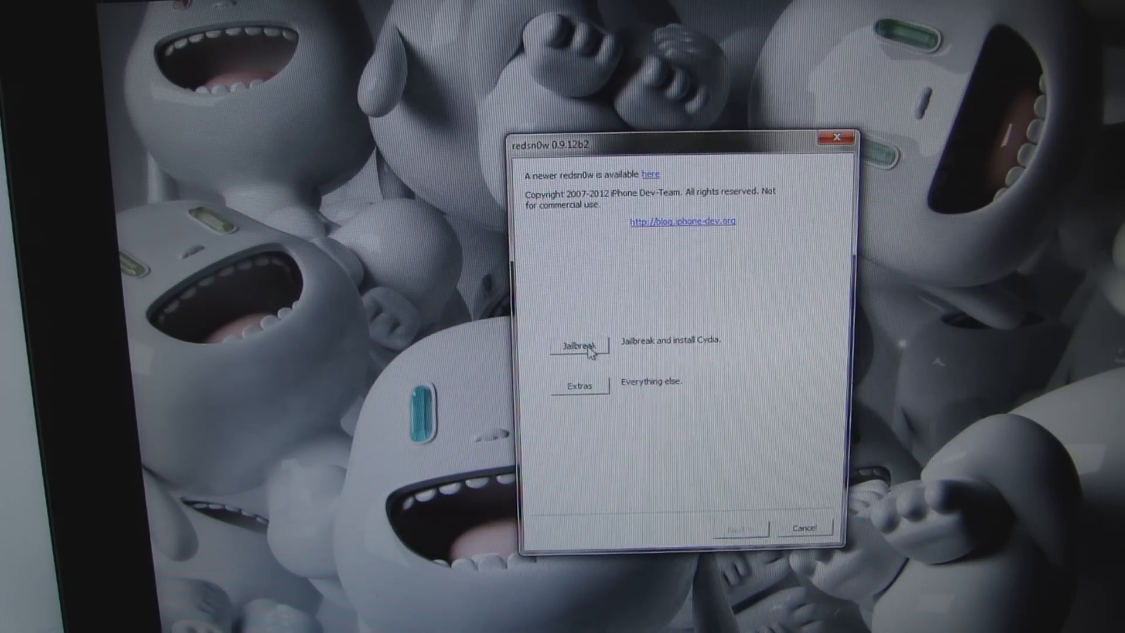
Step: Start the redsn0w jailbreak and advance past the device-off, plugged-in checks to the DFU instructions
{"action": "left_click", "coordinate": [578, 345]}
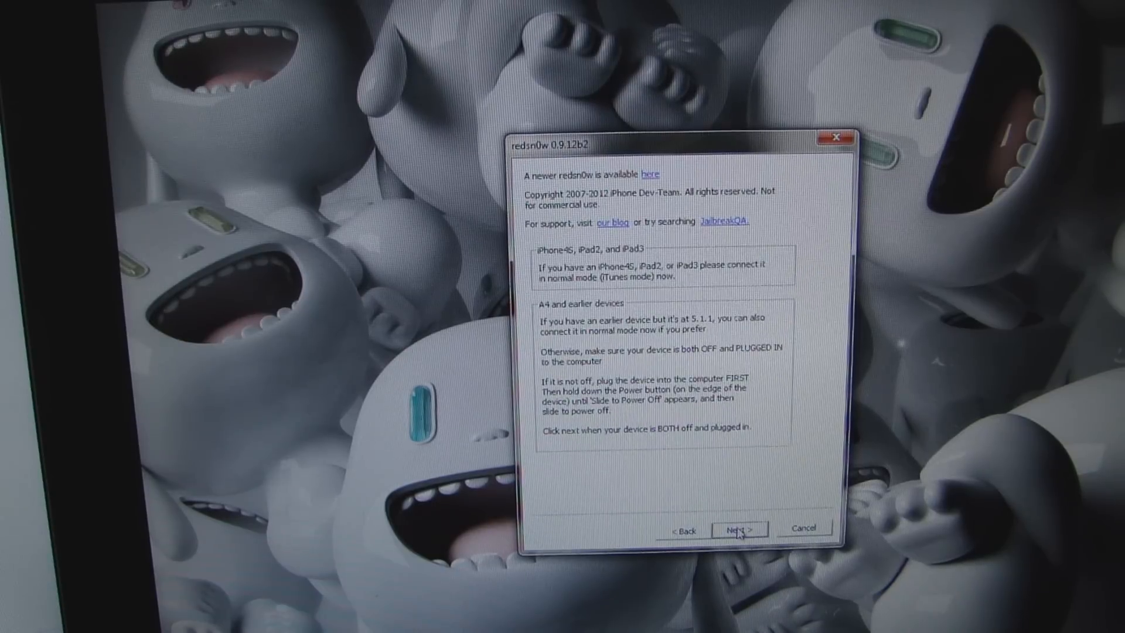
{"action": "left_click", "coordinate": [740, 529]}
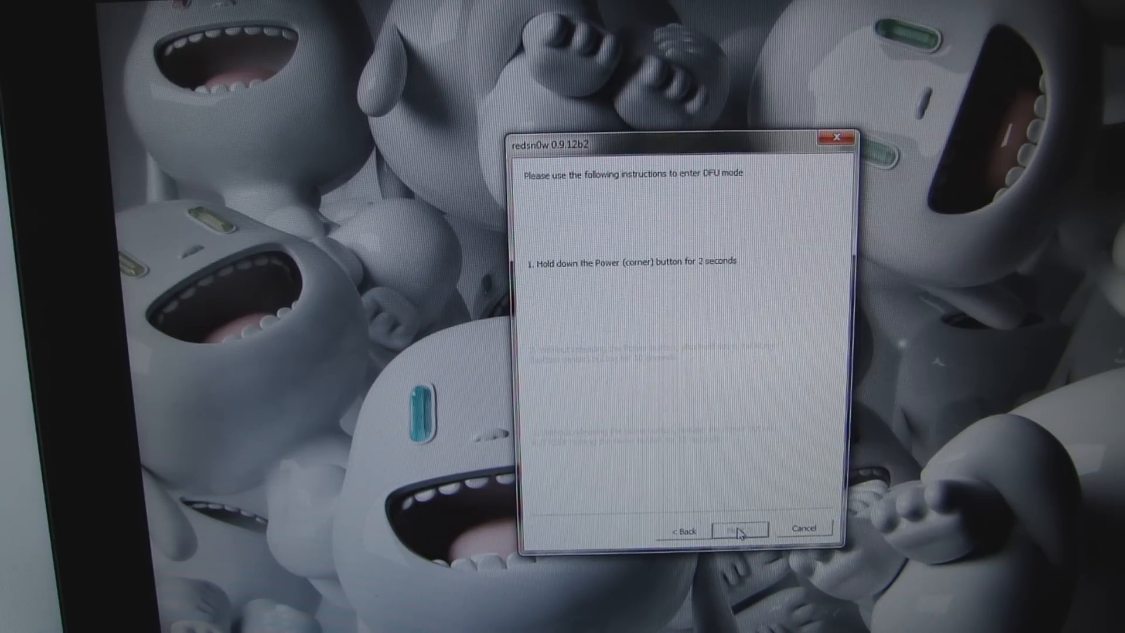
{"action": "left_click", "coordinate": [736, 527]}
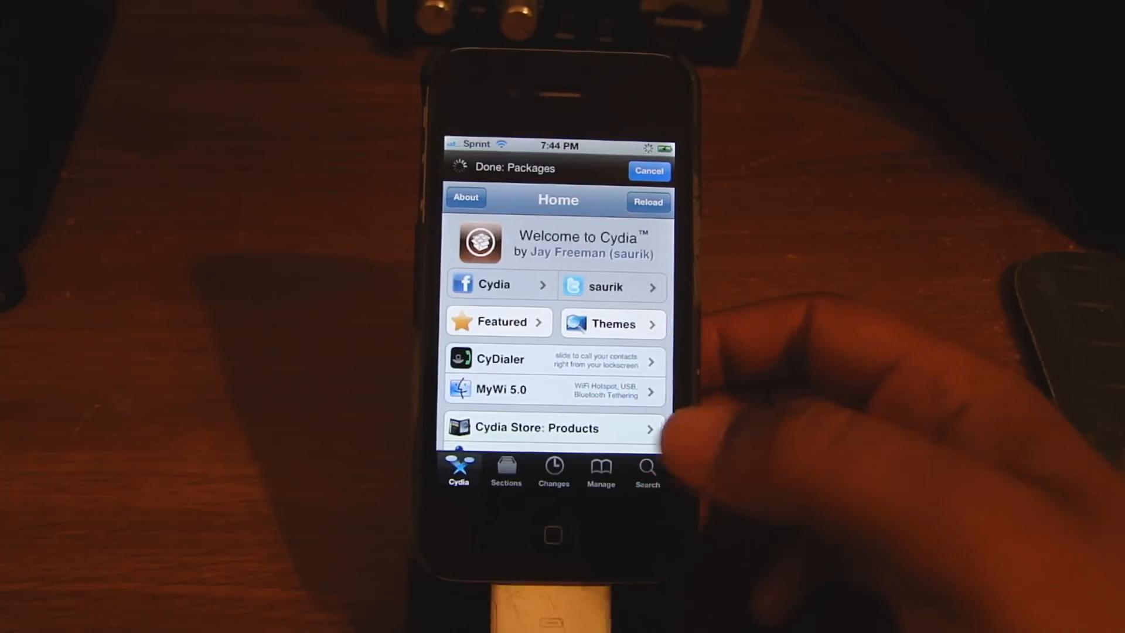
Step: Add easyflashstudio.com/cydia as a new Cydia package source via Manage > Sources
{"action": "left_click", "coordinate": [601, 471]}
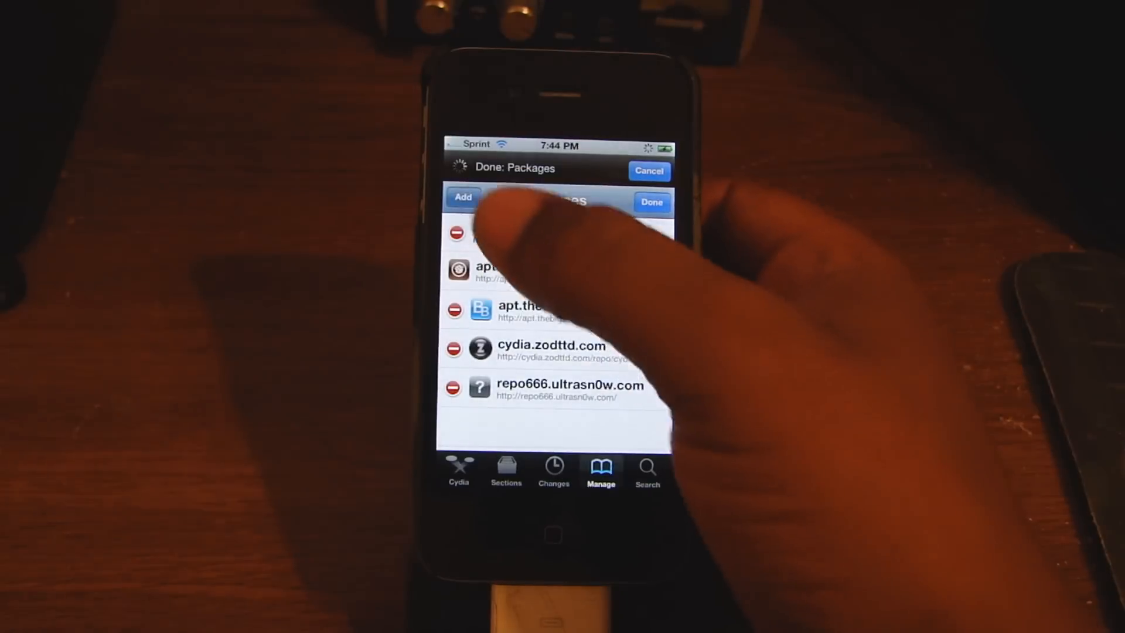
{"action": "left_click", "coordinate": [462, 198]}
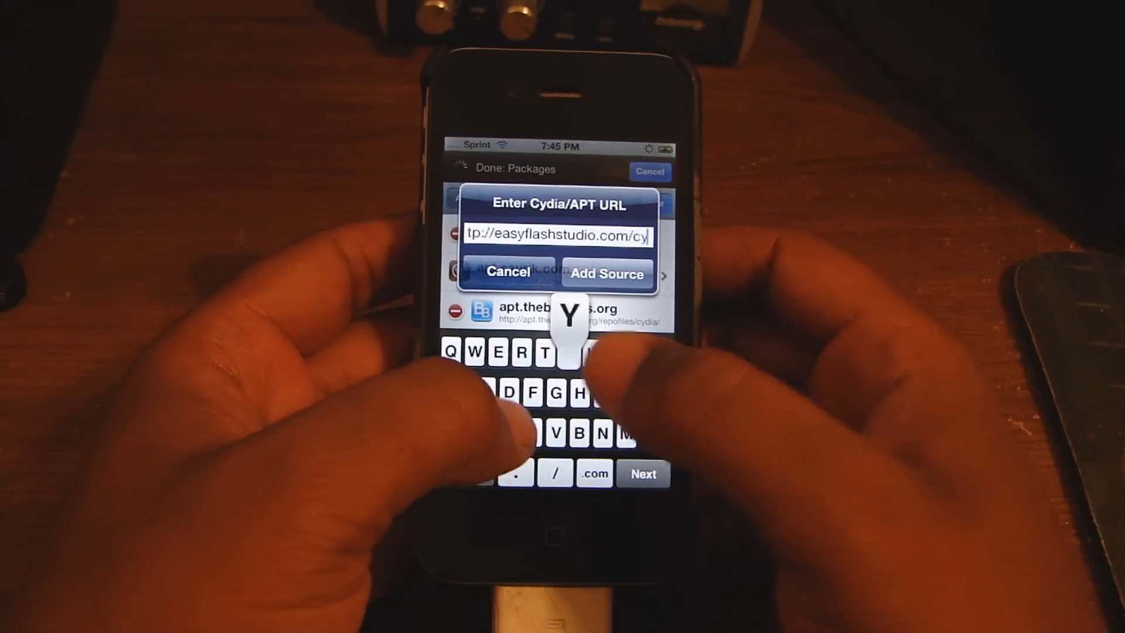
{"action": "type", "text": "cydia"}
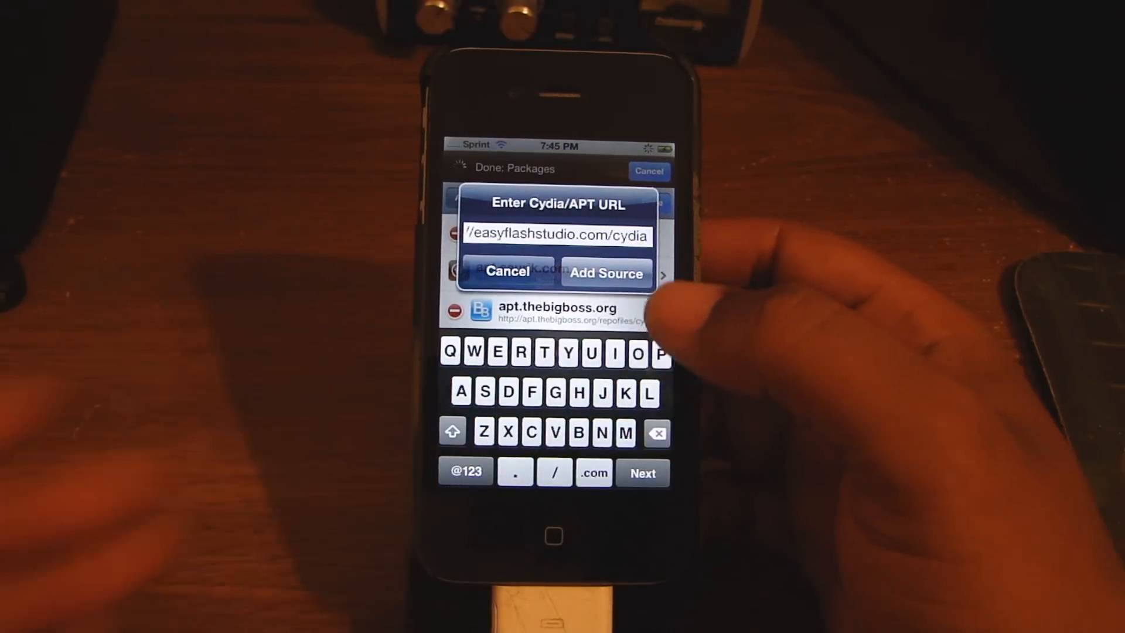
{"action": "left_click", "coordinate": [606, 273]}
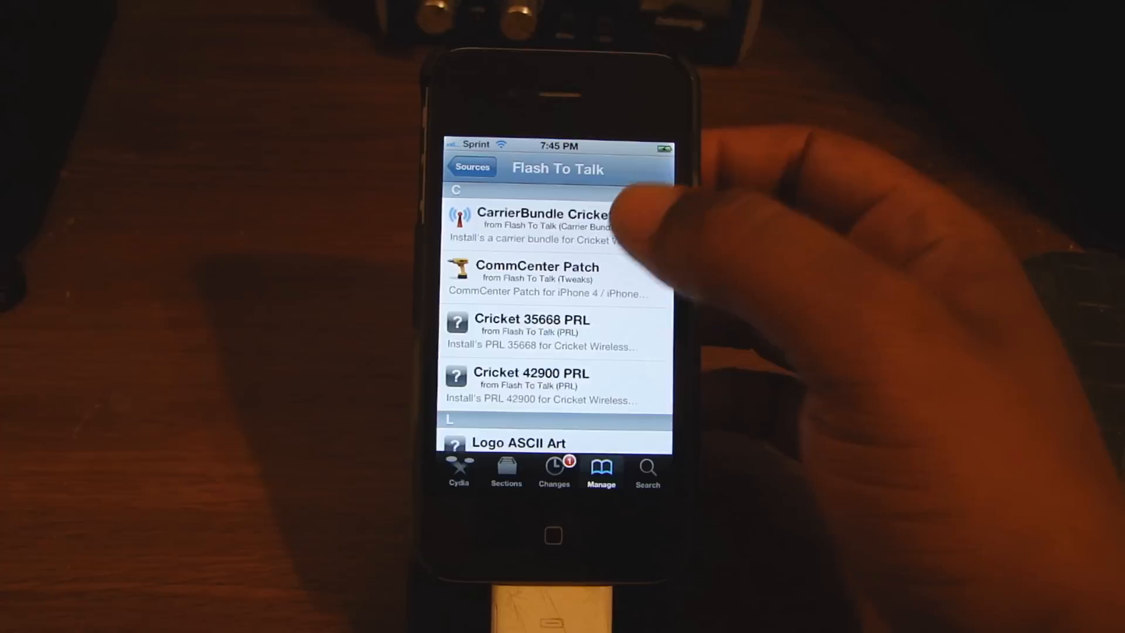
Step: Queue CarrierBundle Cricket and CommCenter Patch and confirm their installation with dependencies
{"action": "left_click", "coordinate": [538, 218]}
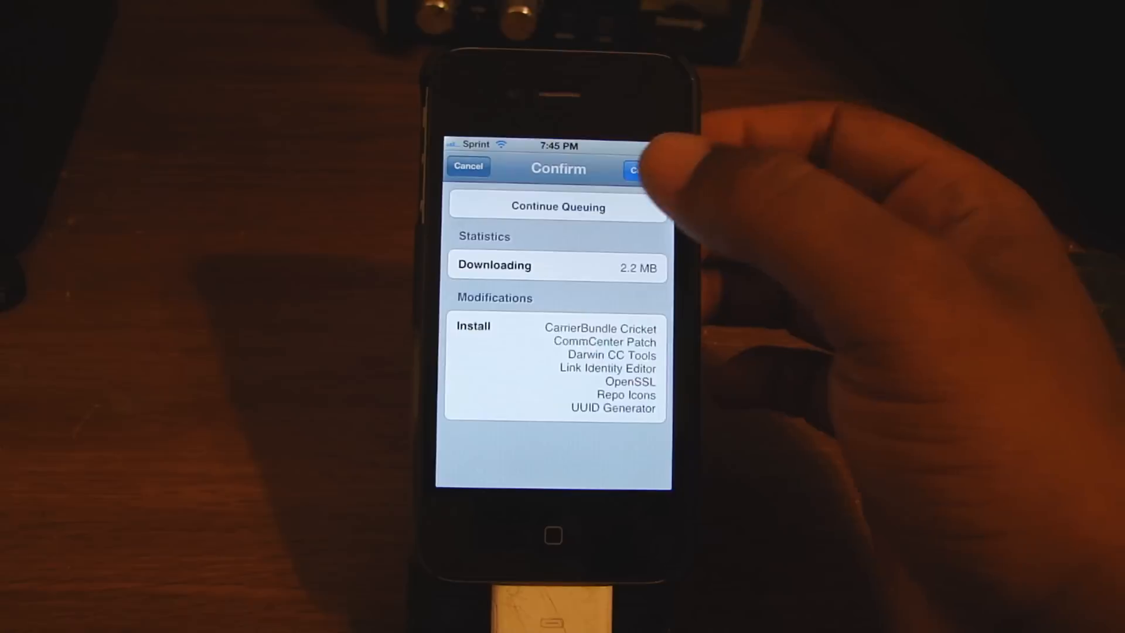
{"action": "left_click", "coordinate": [642, 168]}
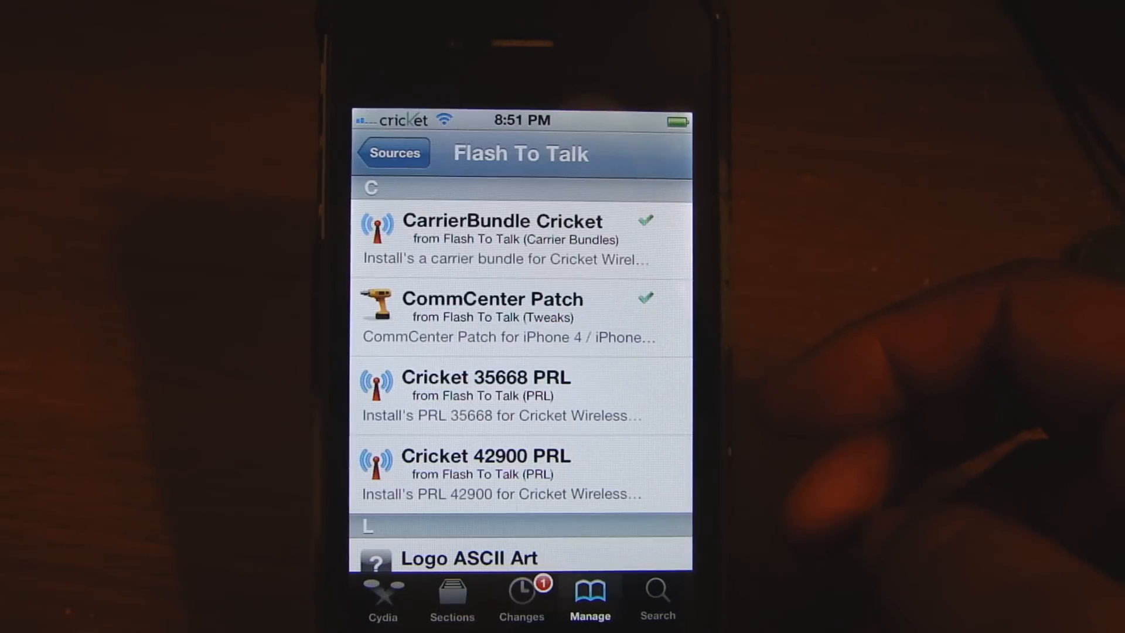
Step: Review the CarrierBundle Cricket details page confirming version 1.1 is installed
{"action": "left_click", "coordinate": [502, 237]}
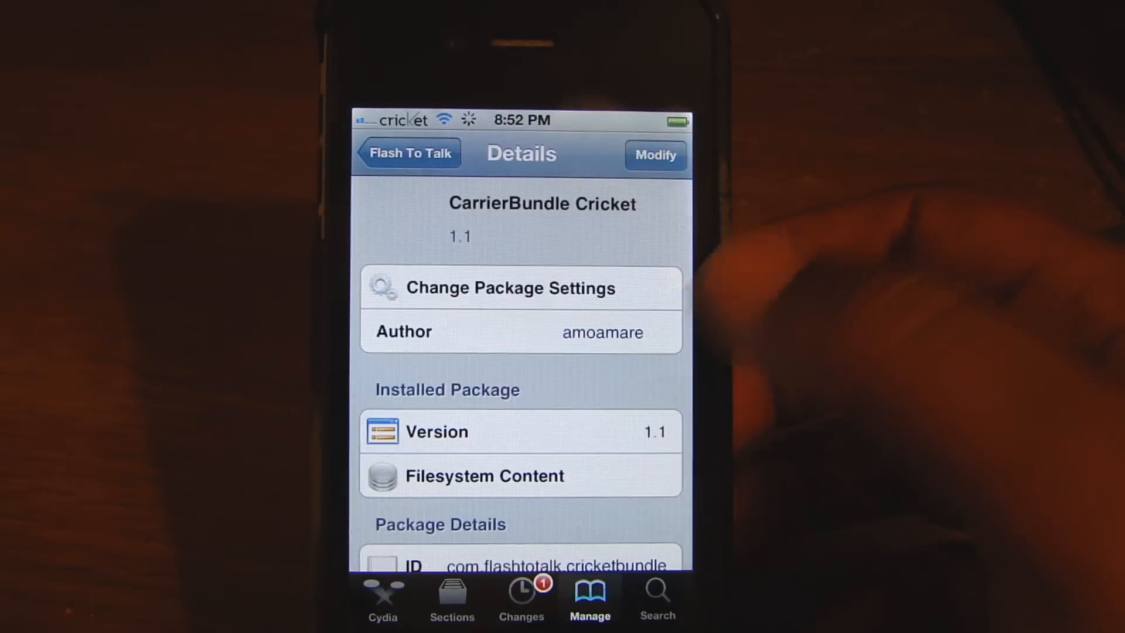
{"action": "scroll", "scroll_direction": "down", "scroll_amount": 3}
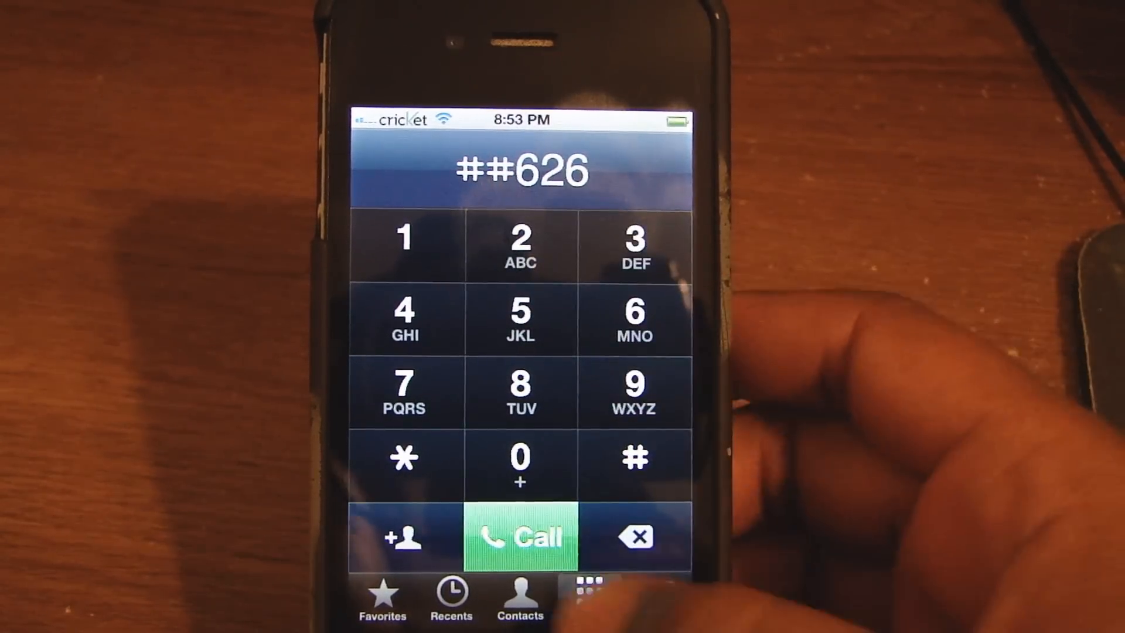
Step: Dial ##626 and submit the SPC password to reach the mobile phone number prompt
{"action": "left_click", "coordinate": [521, 537]}
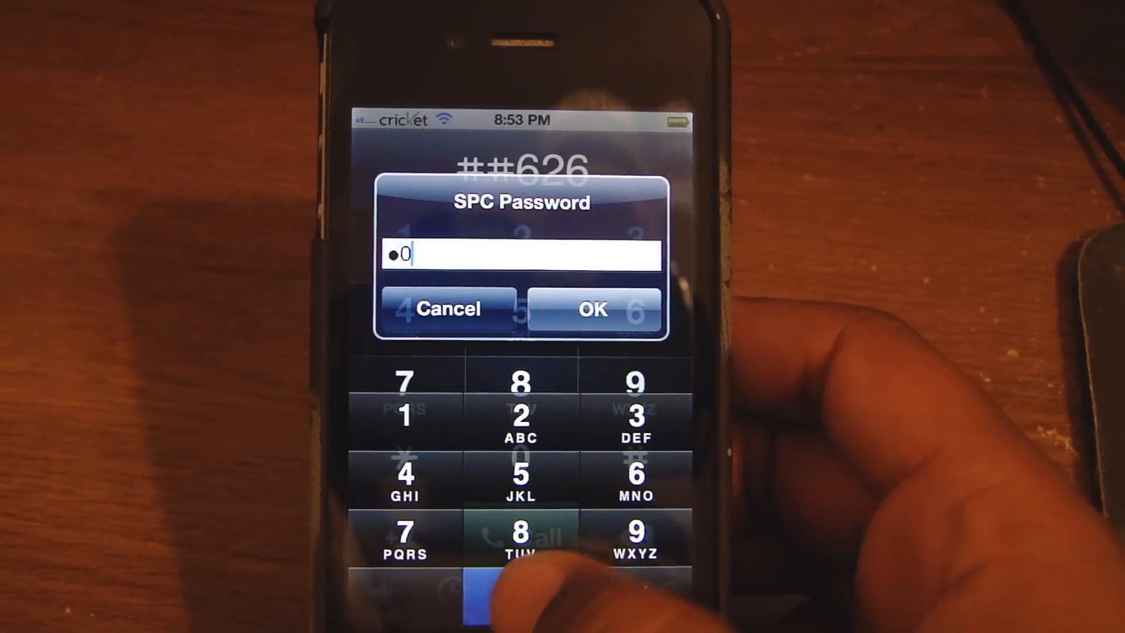
{"action": "left_click", "coordinate": [593, 309]}
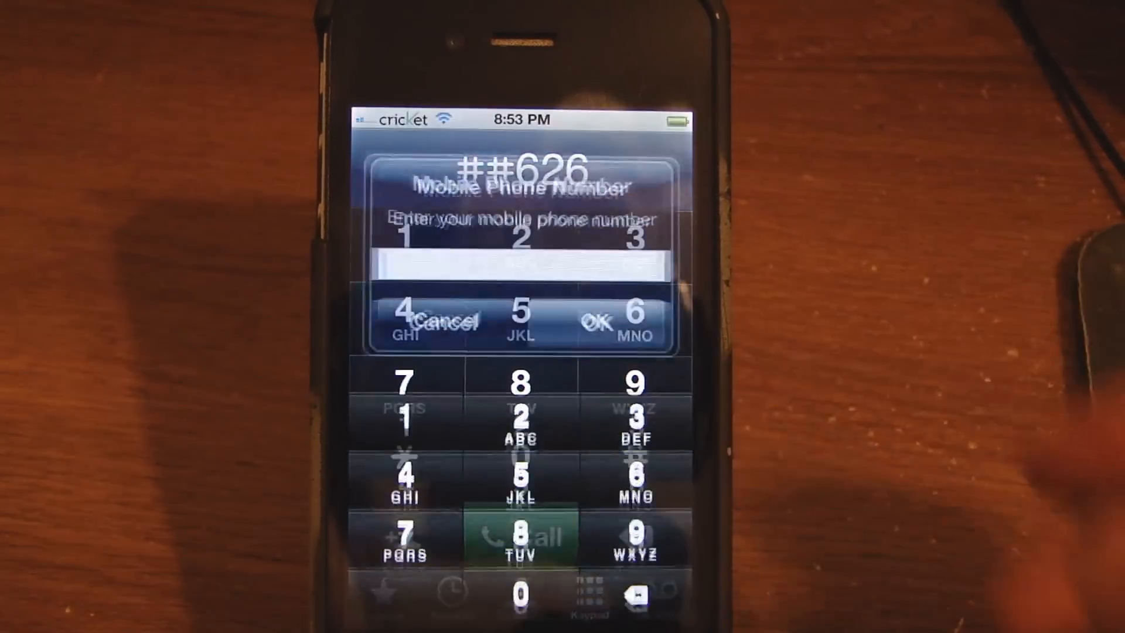